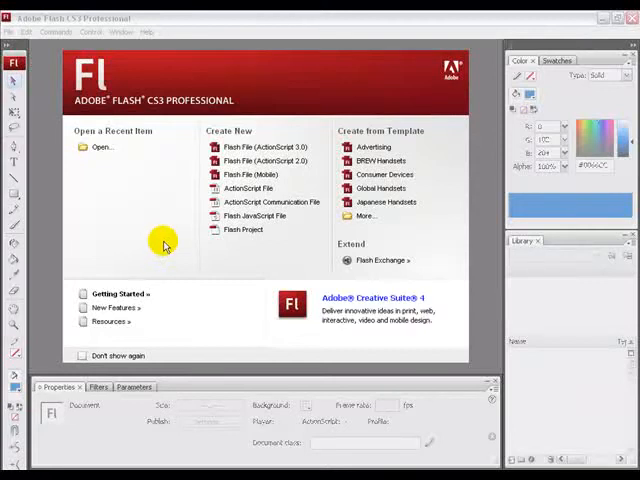
mouse_move(264, 148)
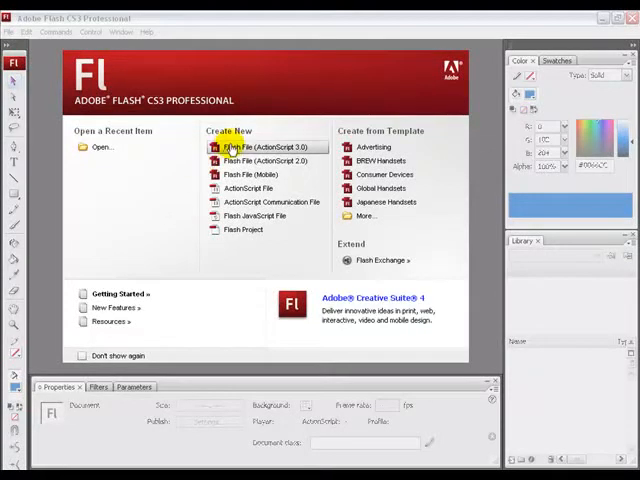
Start a new Flash File (ActionScript 3.0) and set stage zoom to Fit in Window
left_click(266, 148)
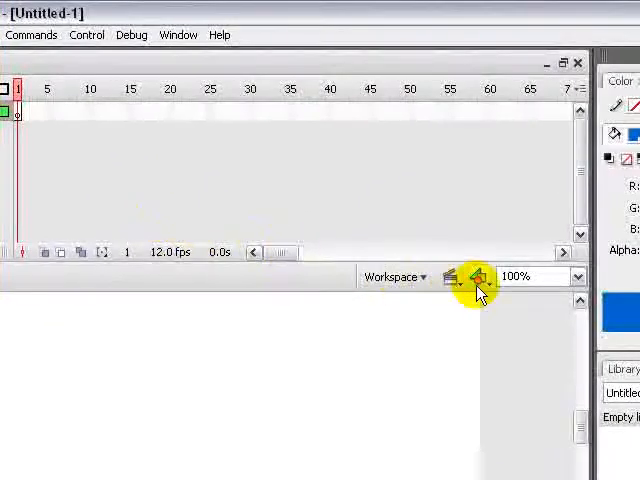
left_click(580, 276)
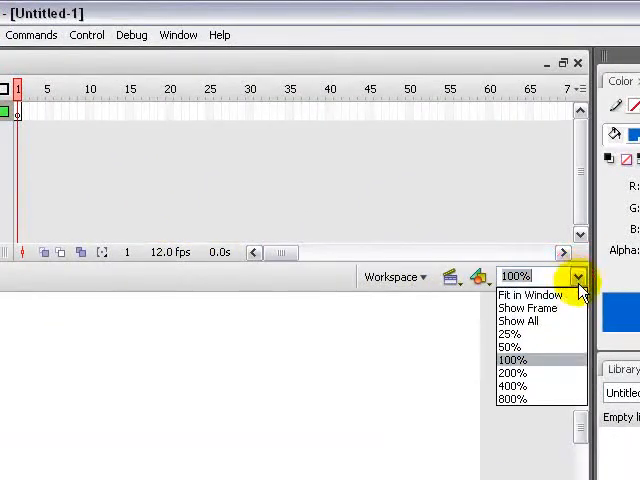
left_click(532, 294)
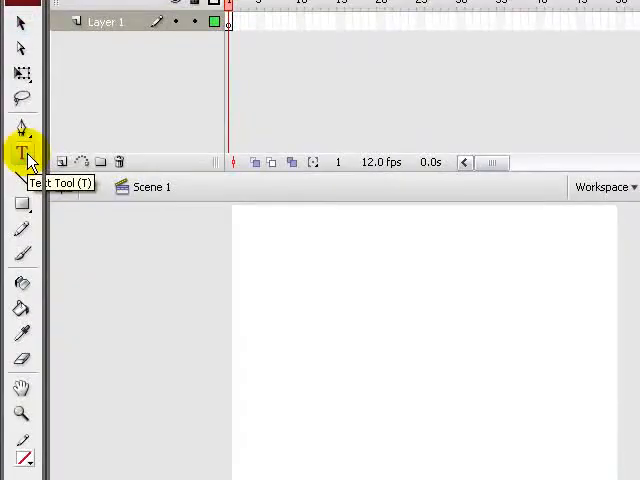
Pick the Text tool and choose Tahoma from the Properties font list
left_click(18, 152)
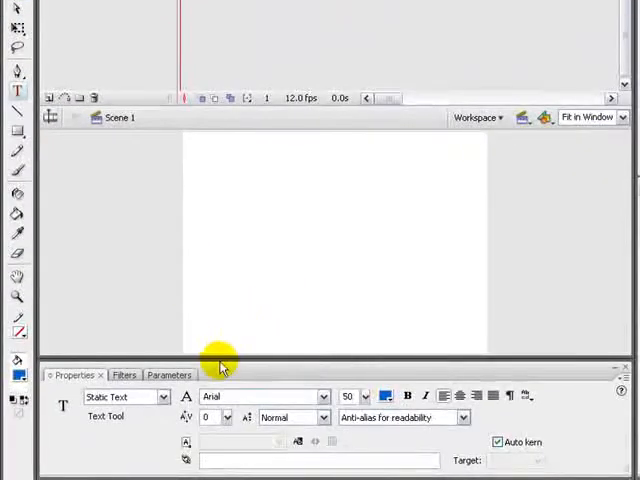
left_click(260, 396)
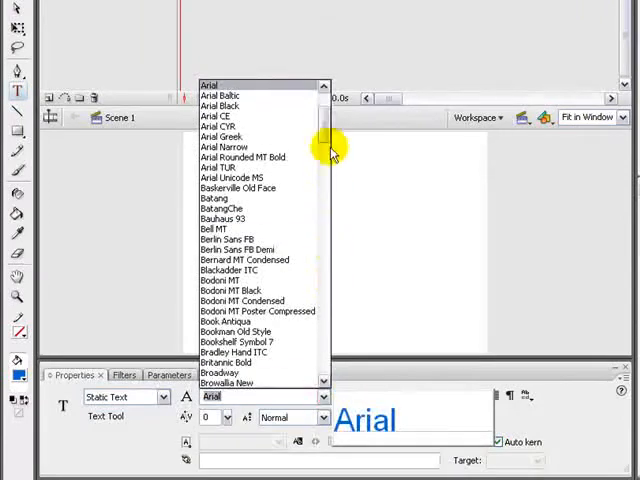
scroll("down", 3)
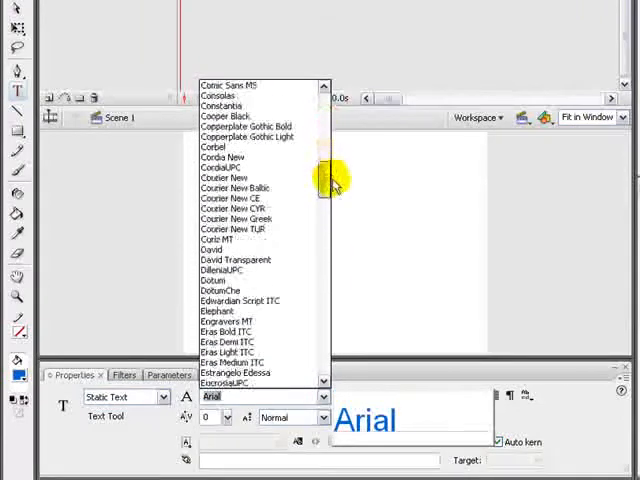
scroll("down", 3)
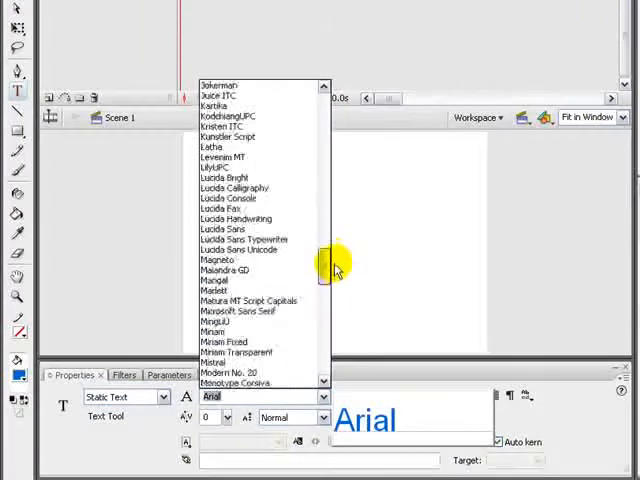
scroll("down", 3)
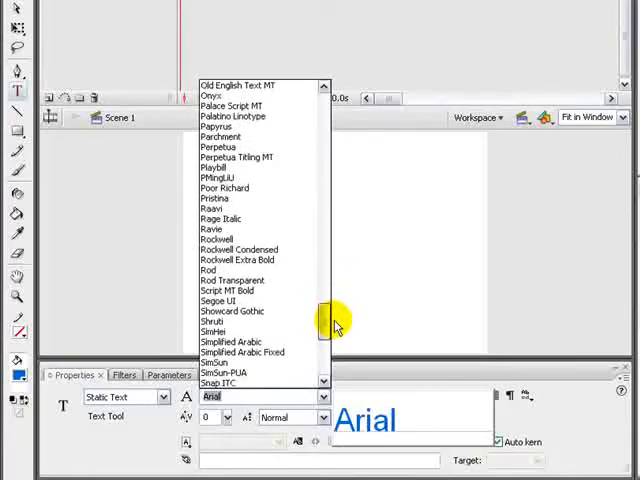
scroll("down", 3)
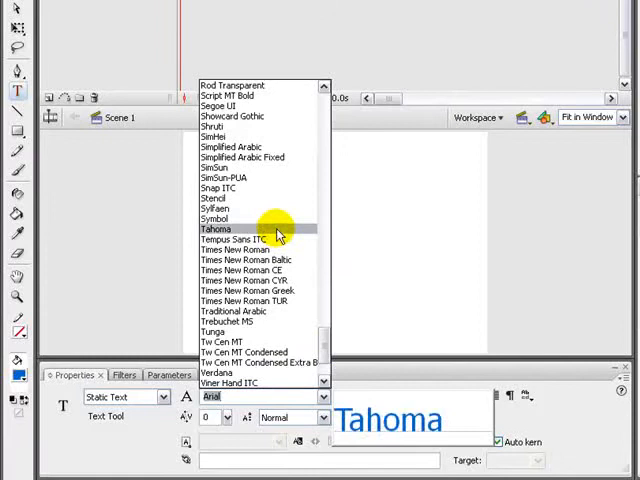
left_click(214, 228)
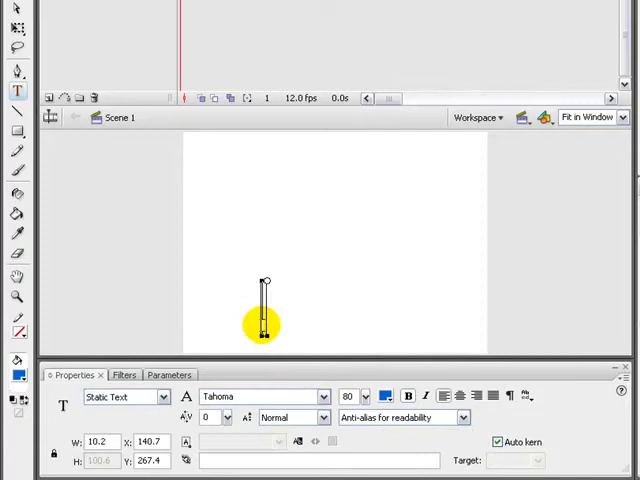
Begin typing SAMPLE into the text box in bold Tahoma
type("SAMPLE")
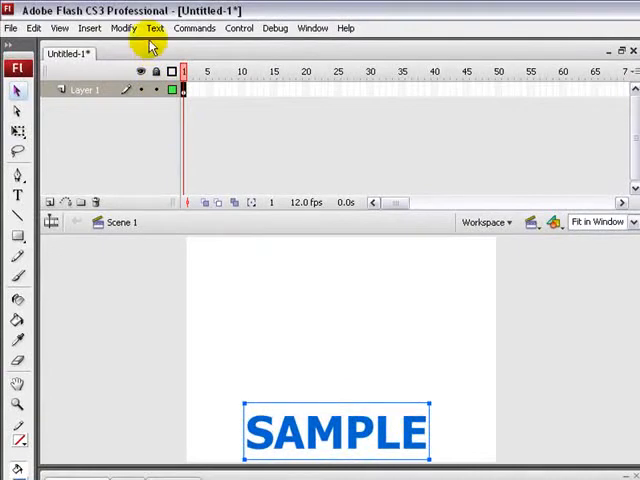
Break Apart the SAMPLE text into six separate letters
left_click(124, 28)
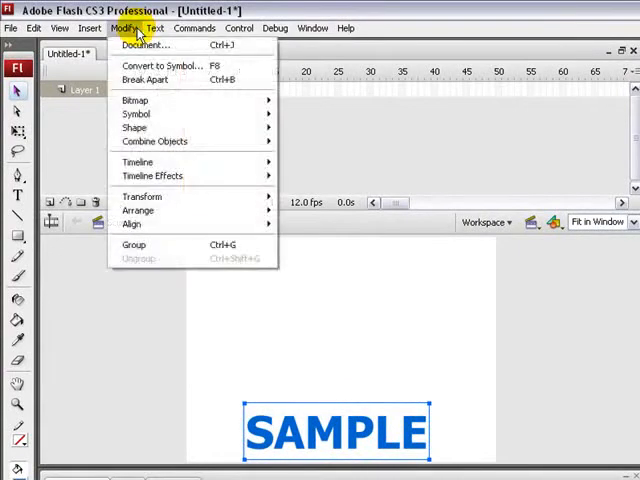
left_click(146, 80)
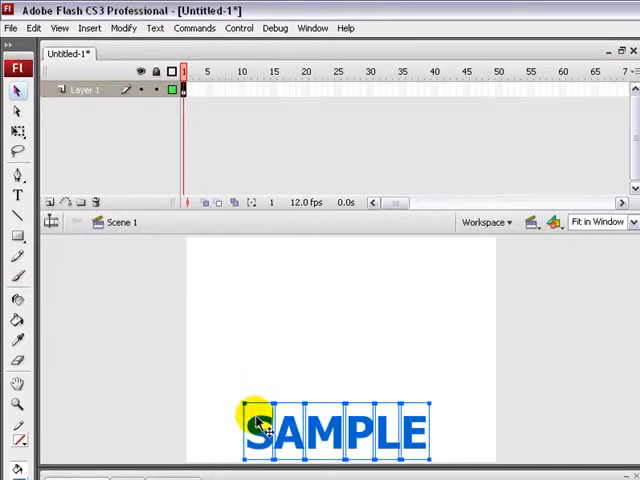
mouse_move(416, 430)
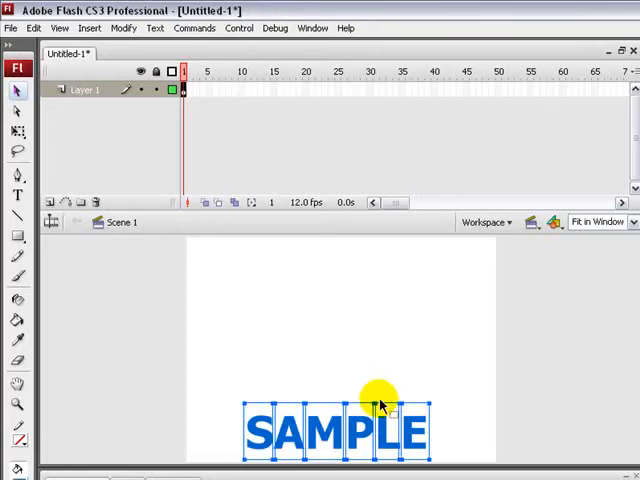
mouse_move(244, 384)
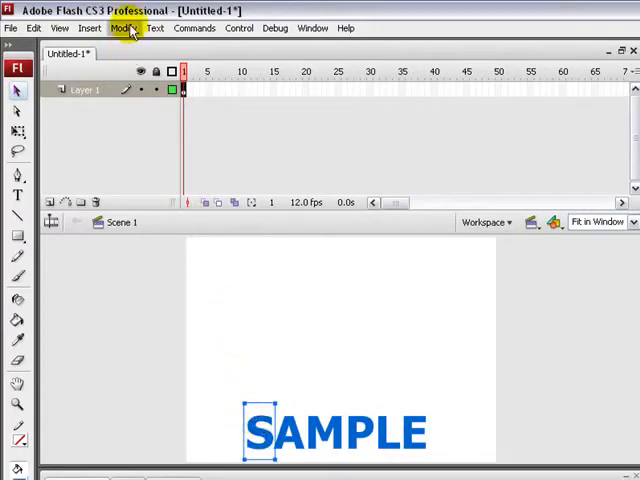
Convert the letters S, A and M each into a movie clip symbol named after the letter
left_click(120, 28)
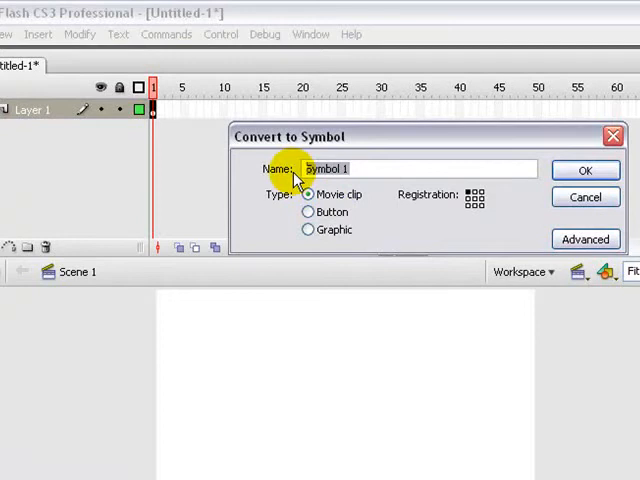
type("S")
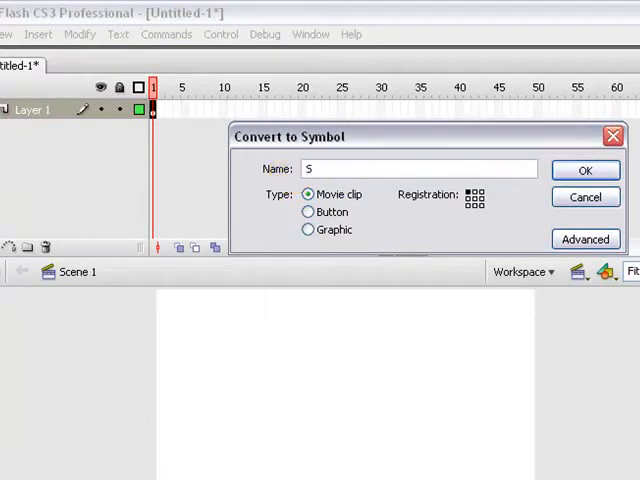
left_click(584, 170)
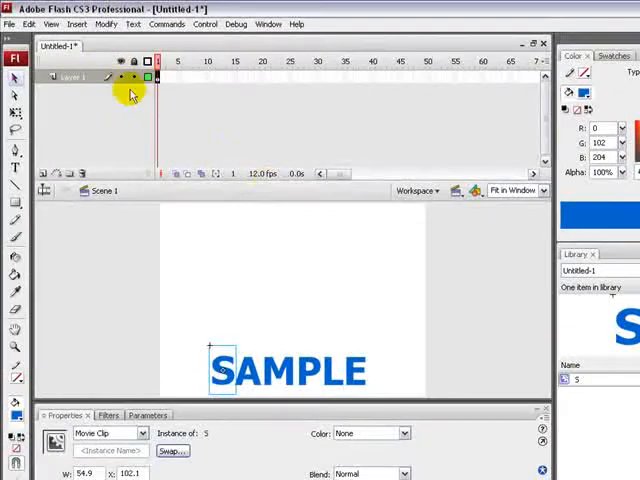
double_click(250, 370)
type("A")
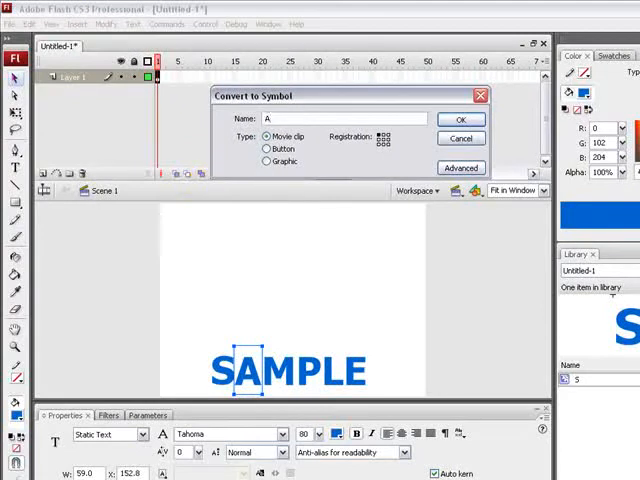
left_click(460, 120)
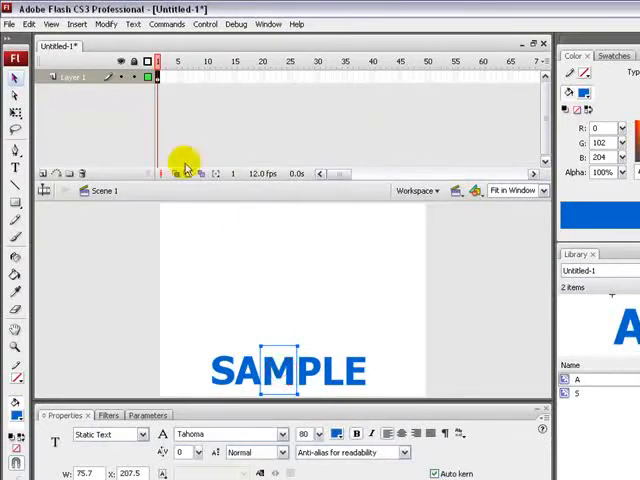
left_click(104, 24)
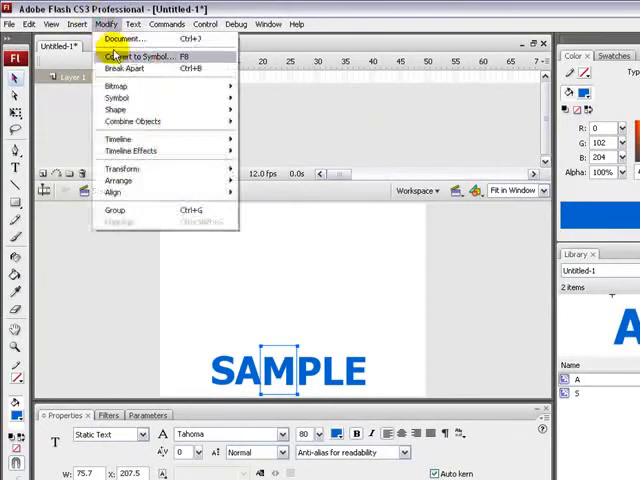
left_click(140, 56)
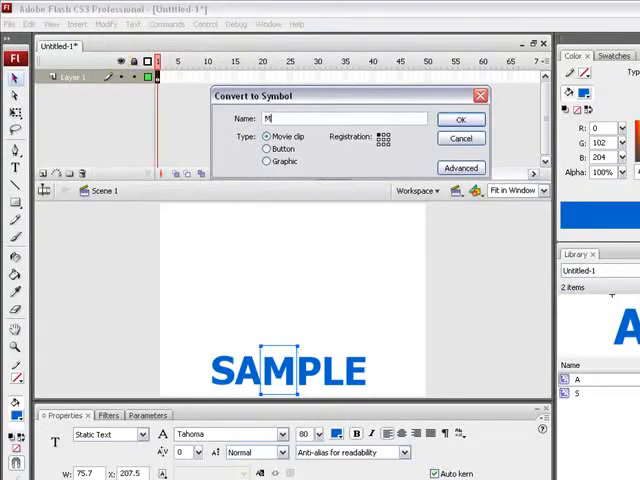
mouse_move(460, 120)
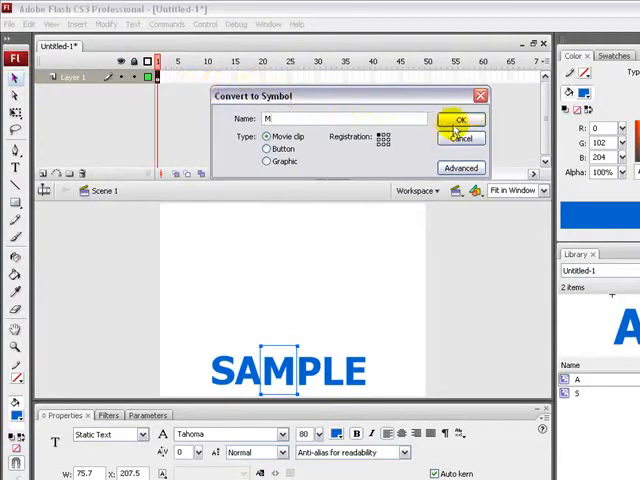
left_click(460, 120)
type("P")
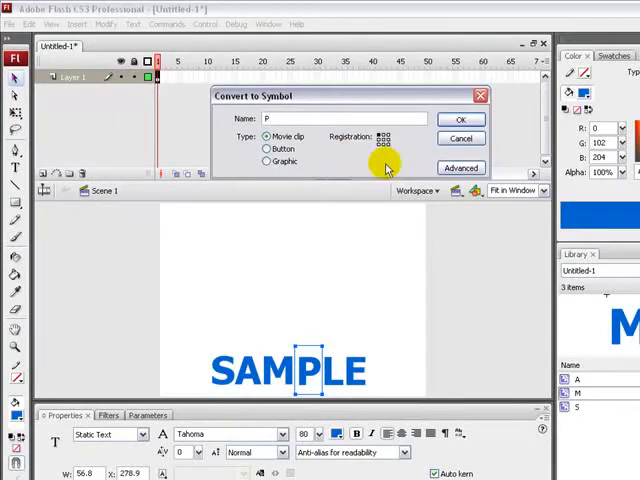
Convert the letters P, L and E each into a movie clip symbol named after the letter
left_click(460, 120)
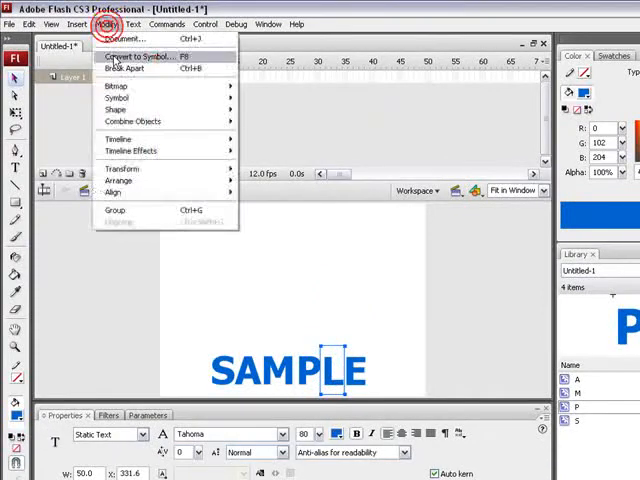
left_click(136, 56)
type("L")
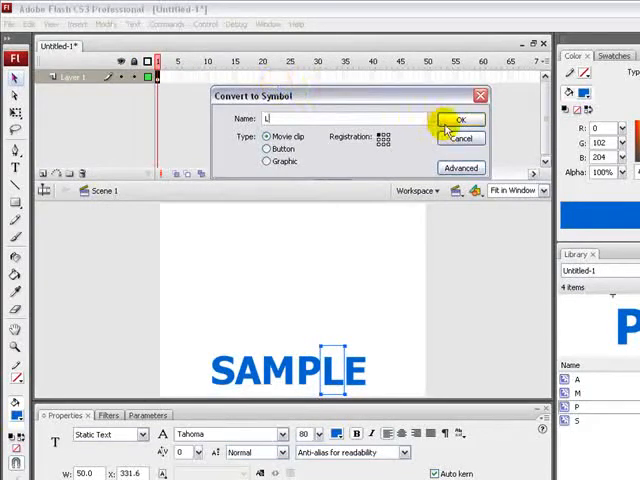
left_click(460, 120)
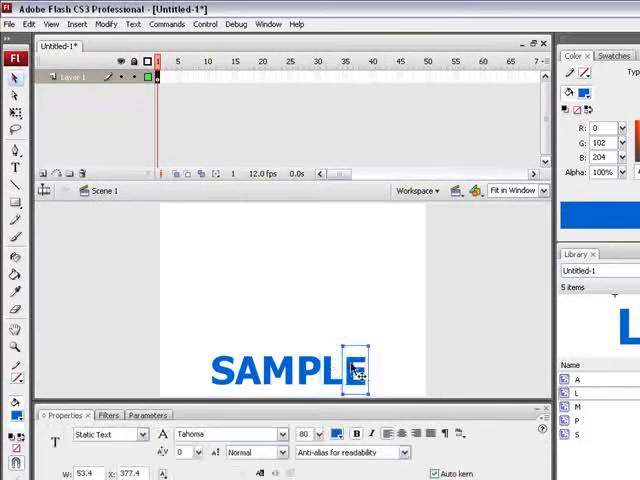
left_click(104, 24)
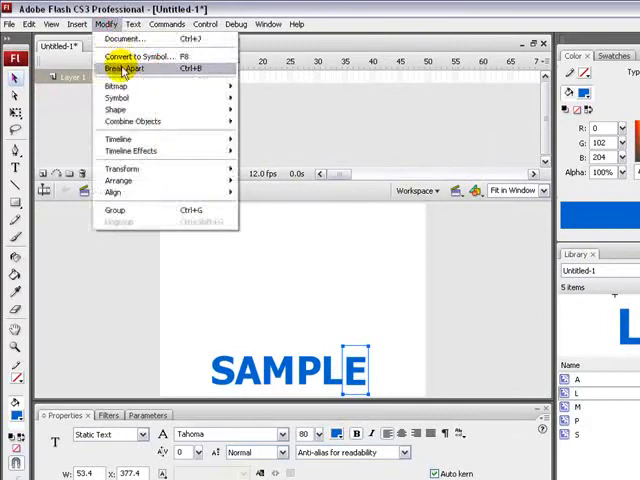
left_click(136, 56)
type("E")
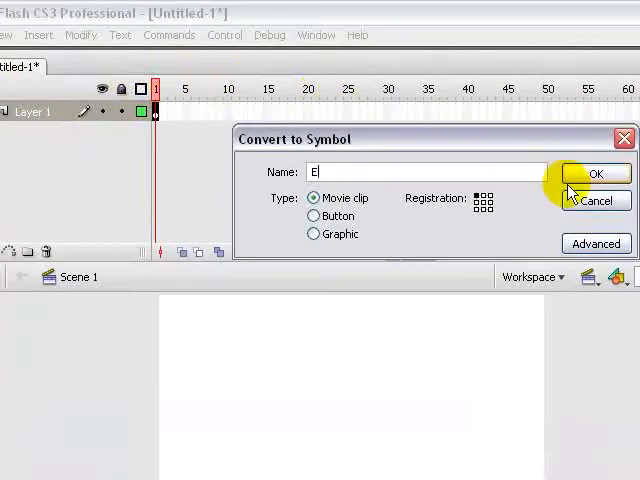
left_click(596, 172)
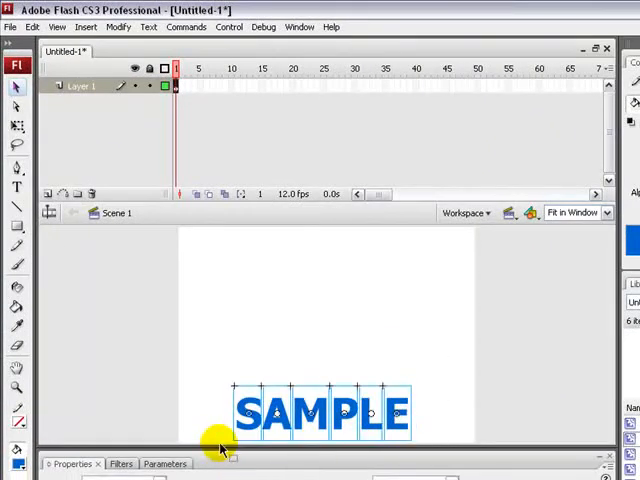
mouse_move(180, 244)
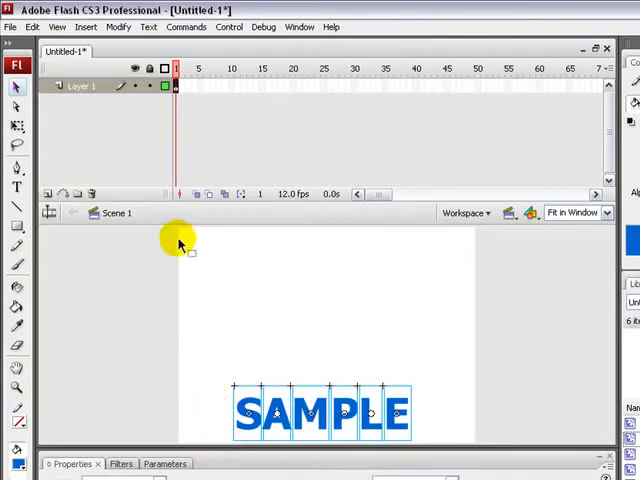
Distribute the six letter symbols to their own layers and delete the empty Layer 1
left_click(120, 28)
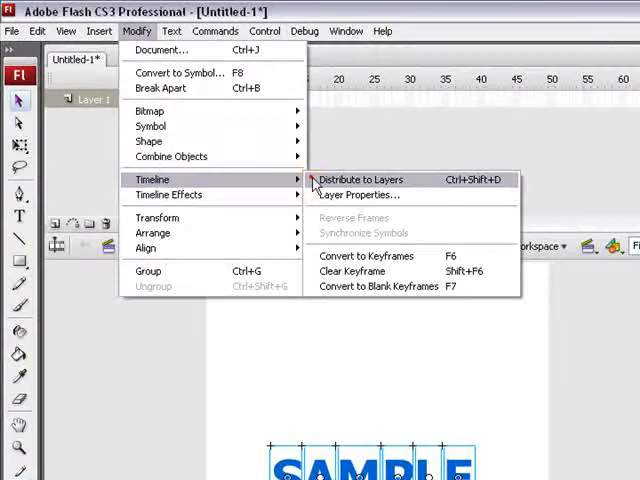
left_click(360, 180)
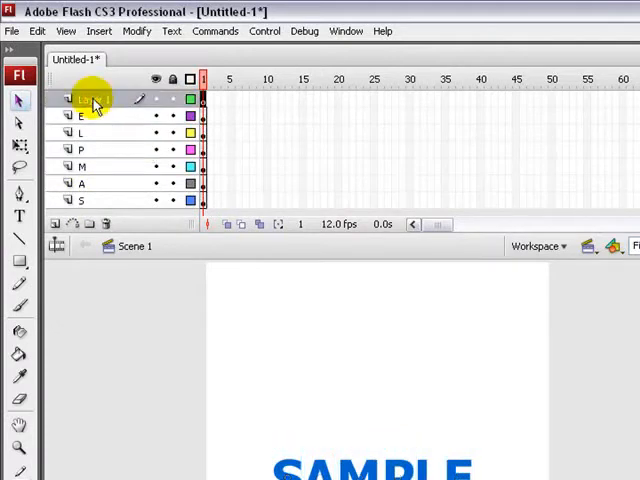
right_click(96, 104)
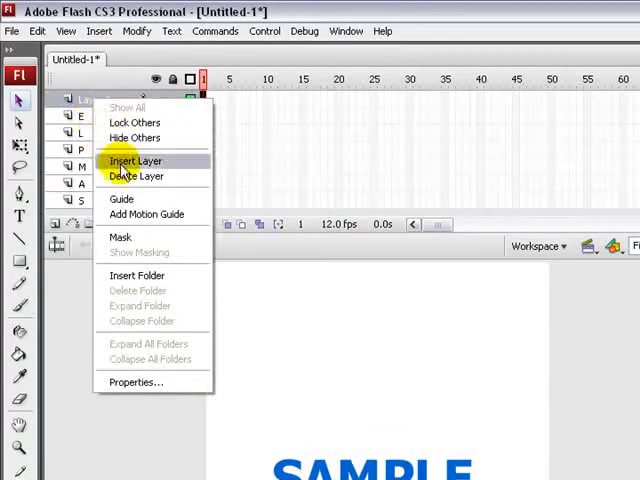
left_click(136, 160)
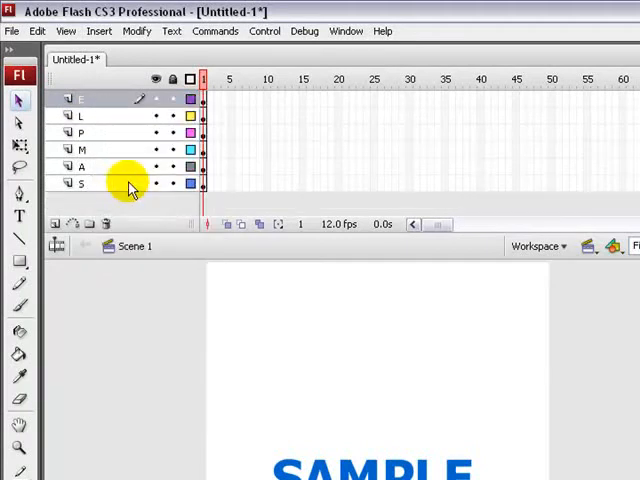
mouse_move(290, 190)
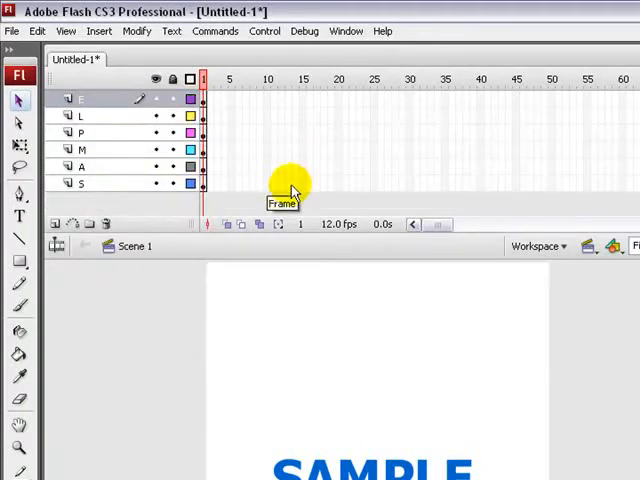
mouse_move(404, 190)
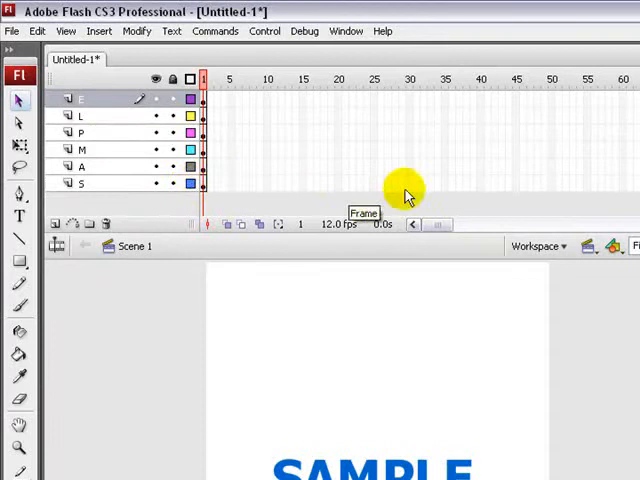
mouse_move(556, 184)
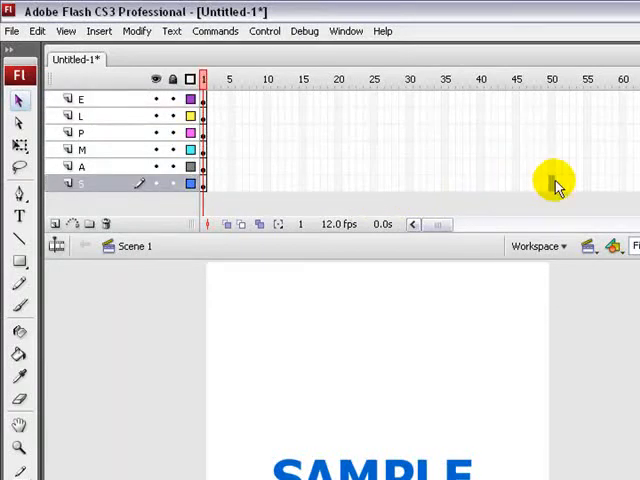
Insert a frame at frame 50 on the S, A, M and P layers
right_click(552, 184)
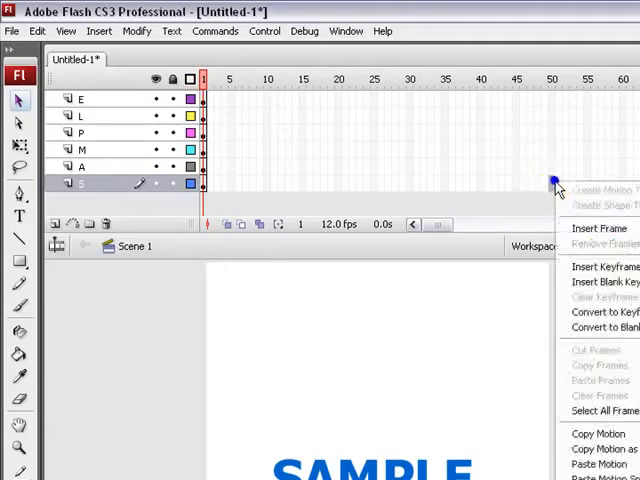
left_click(596, 228)
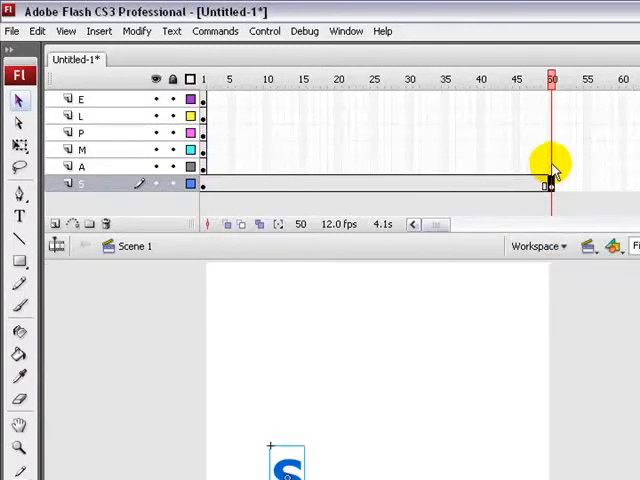
right_click(548, 184)
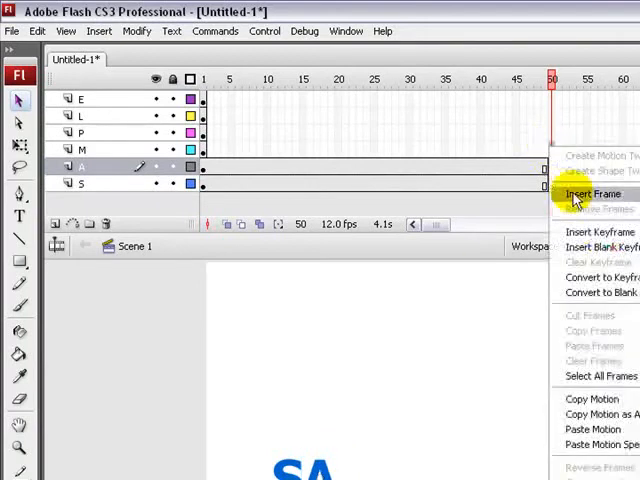
left_click(588, 192)
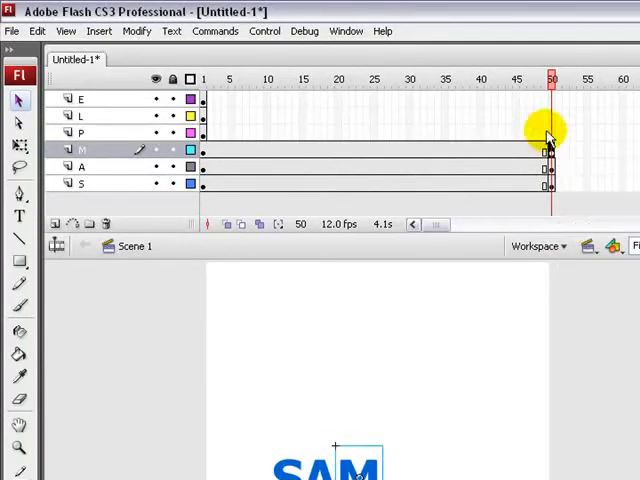
right_click(548, 150)
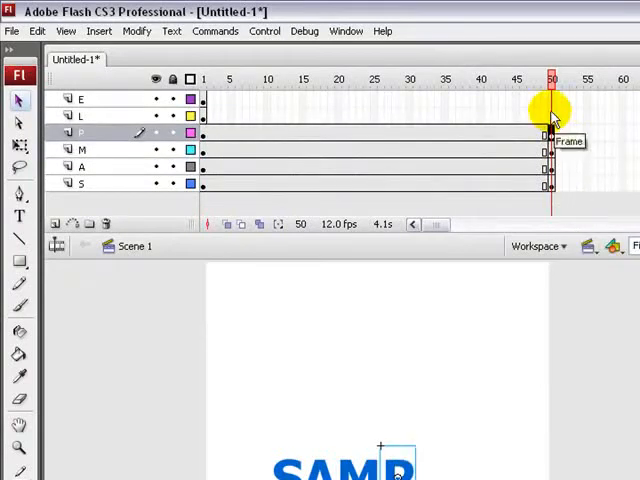
right_click(550, 132)
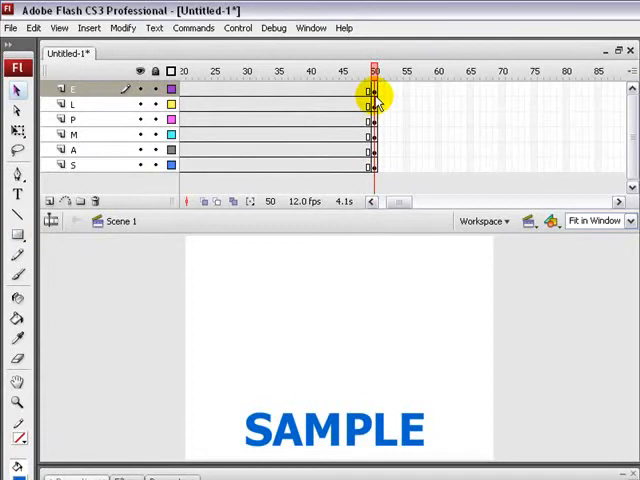
mouse_move(444, 170)
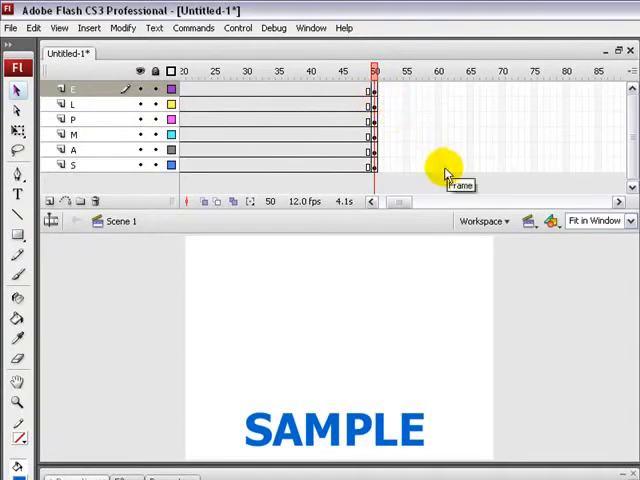
Insert a frame at frame 60 on the letter layers to extend the timeline
right_click(432, 164)
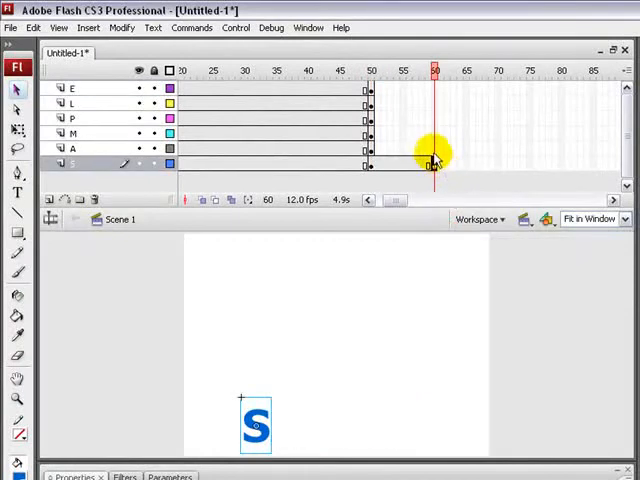
right_click(430, 164)
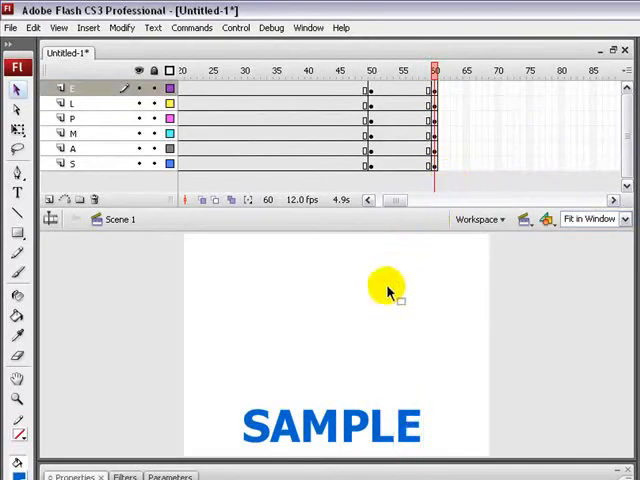
mouse_move(262, 380)
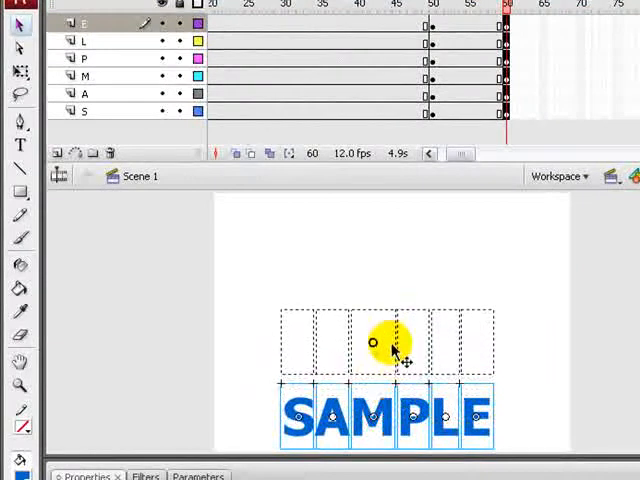
Drag the SAMPLE letters to the top of the stage and blur the S
left_click_drag(396, 344, 398, 236)
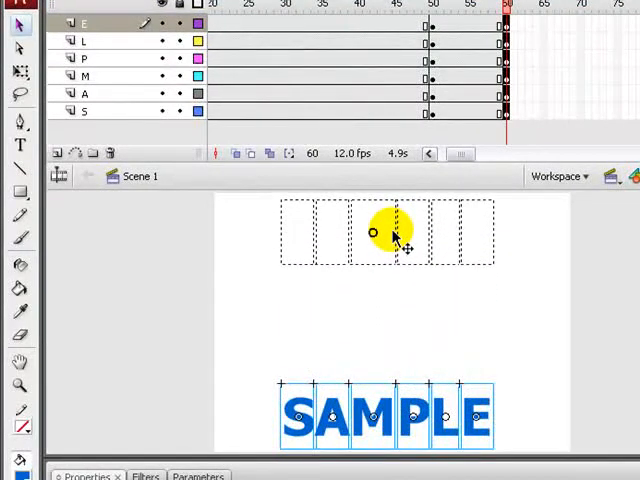
left_click(508, 140)
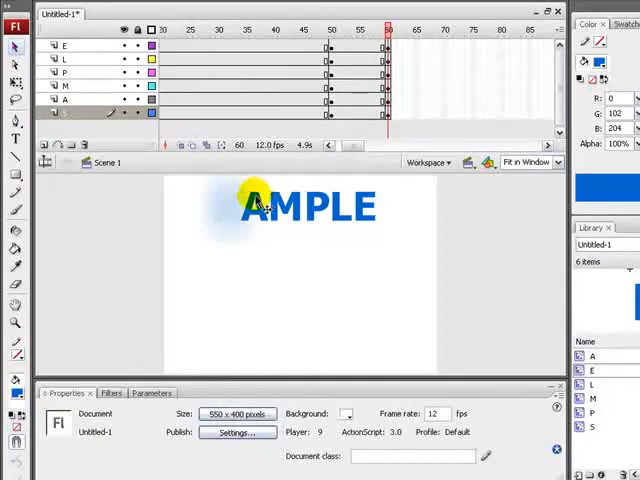
Add a Blur filter to the A and M, increasing the blur strength
left_click(98, 392)
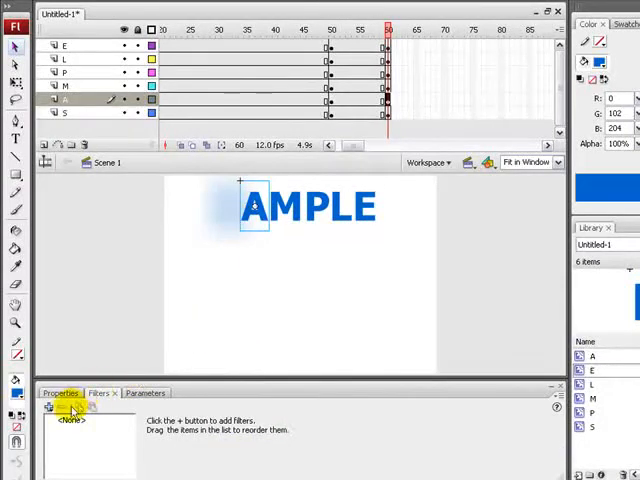
left_click(48, 408)
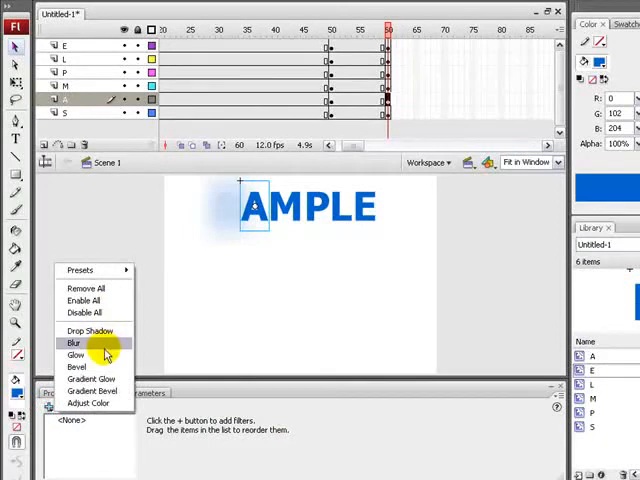
left_click(74, 342)
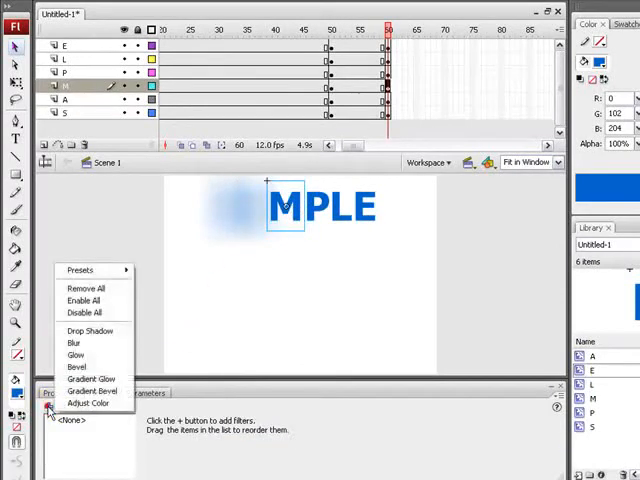
left_click(74, 342)
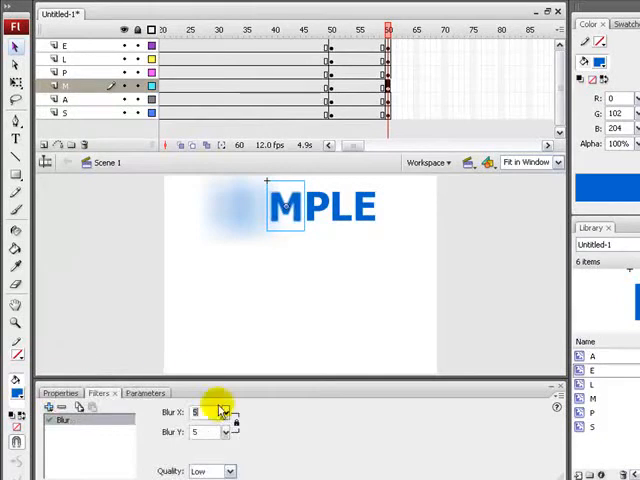
left_click_drag(220, 410, 224, 340)
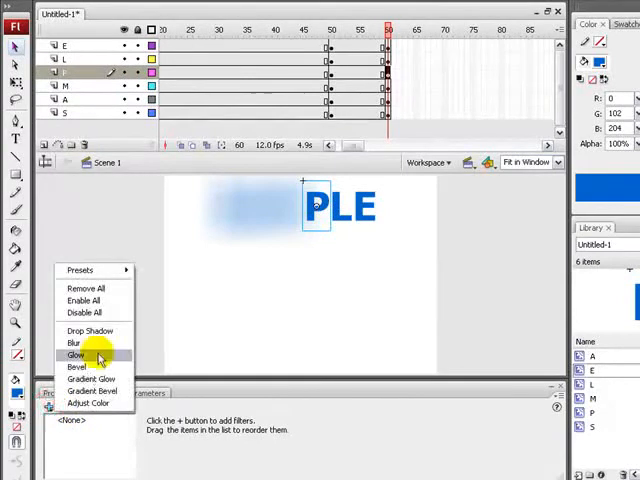
Add a Blur filter to the P and L letters as well
left_click(76, 342)
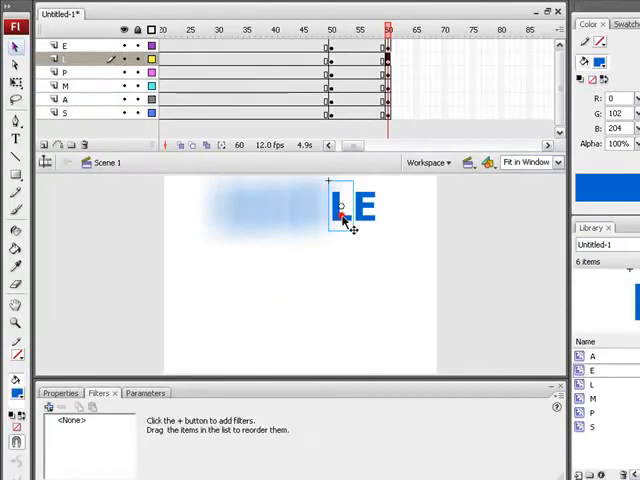
left_click(48, 410)
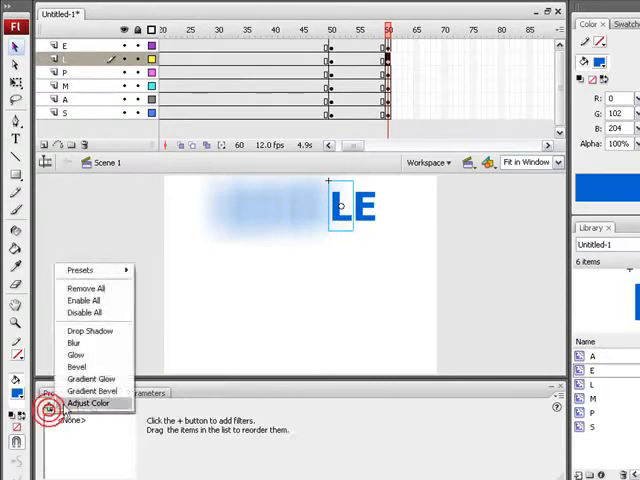
left_click(74, 342)
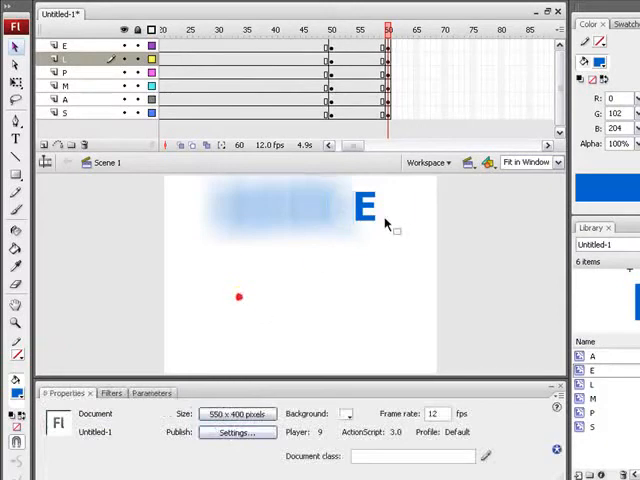
left_click(364, 208)
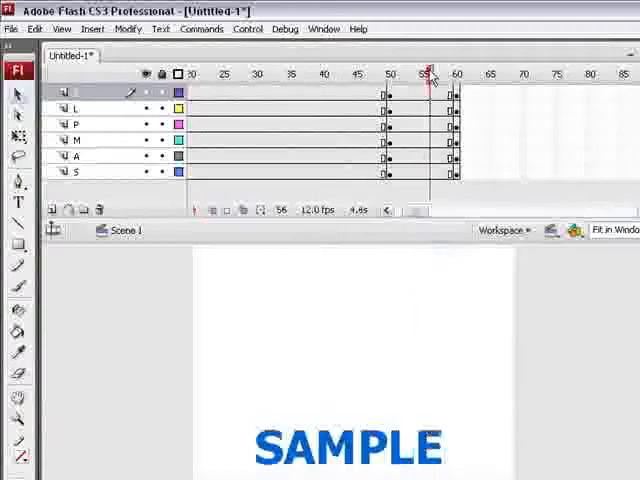
Add Create Motion Tween to each remaining letter layer's span, including the S layer
left_click(390, 74)
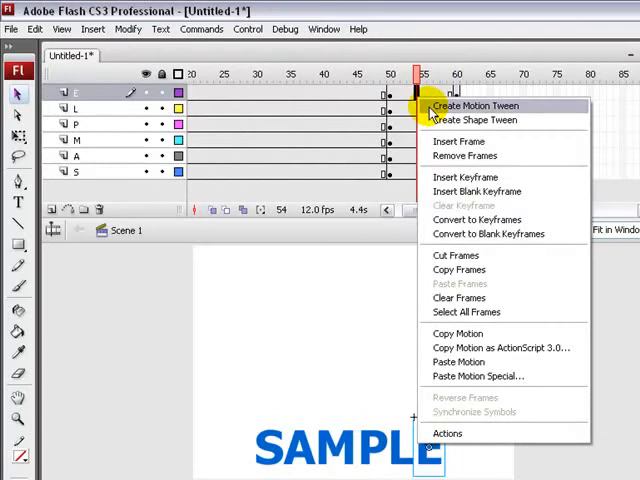
left_click(478, 104)
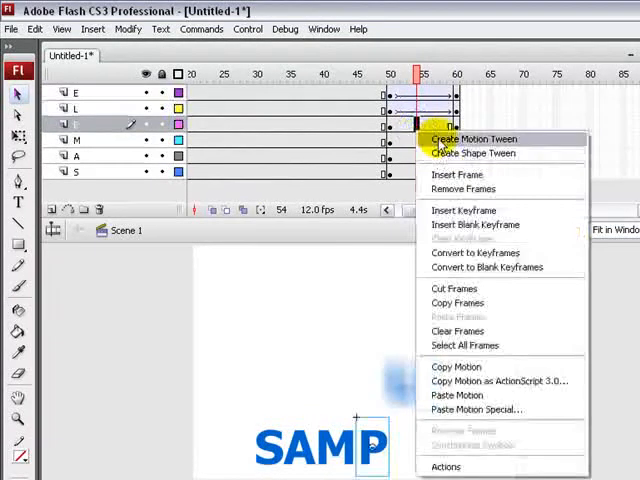
left_click(478, 138)
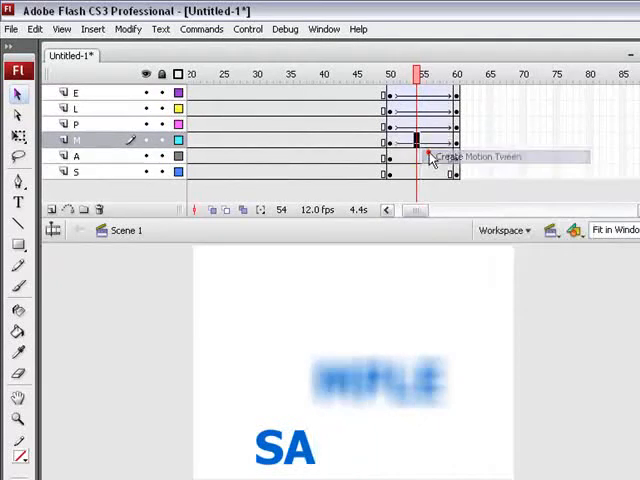
right_click(416, 172)
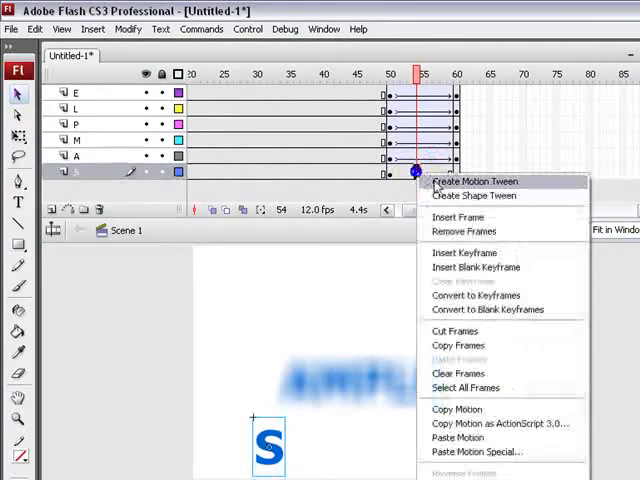
left_click(472, 180)
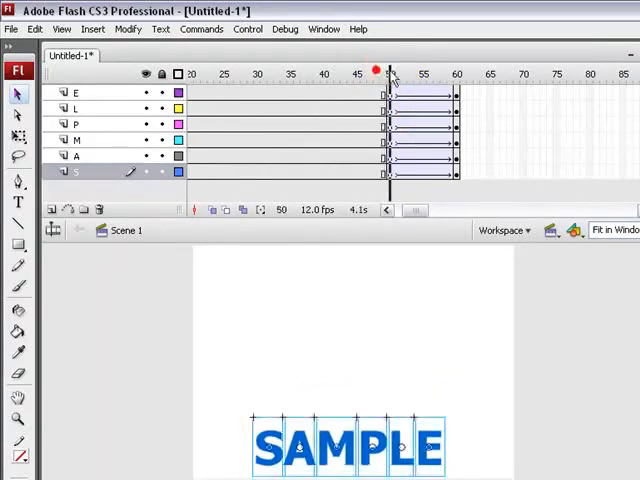
Drag the A and M layers' tween frames to later positions so the drops are offset
left_click_drag(390, 74, 456, 74)
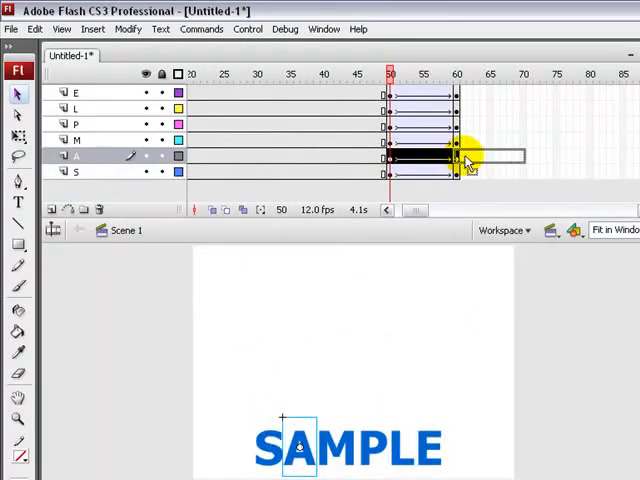
left_click(456, 74)
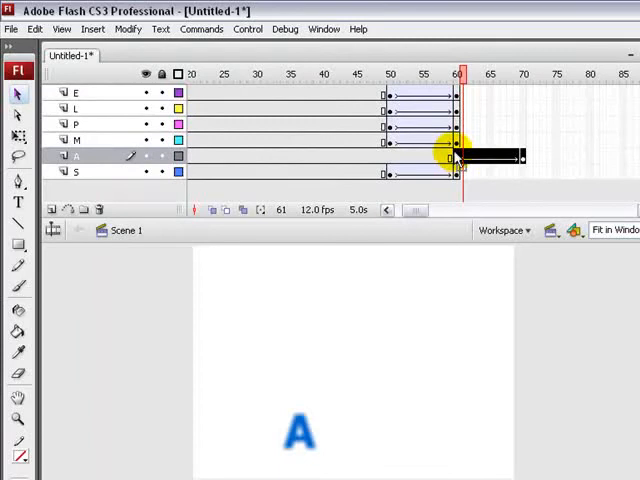
left_click_drag(458, 74, 390, 74)
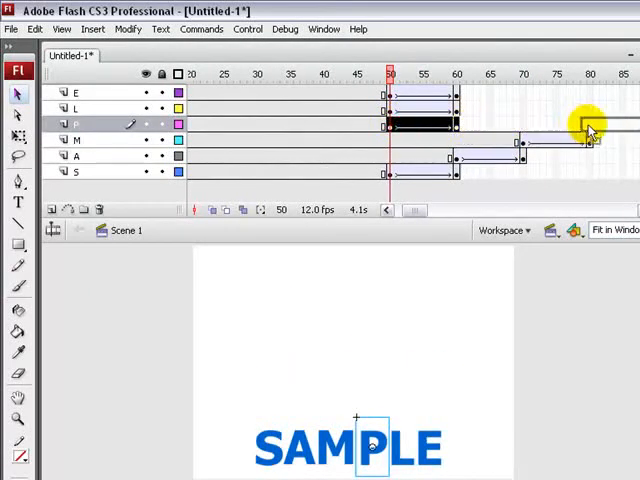
left_click(416, 210)
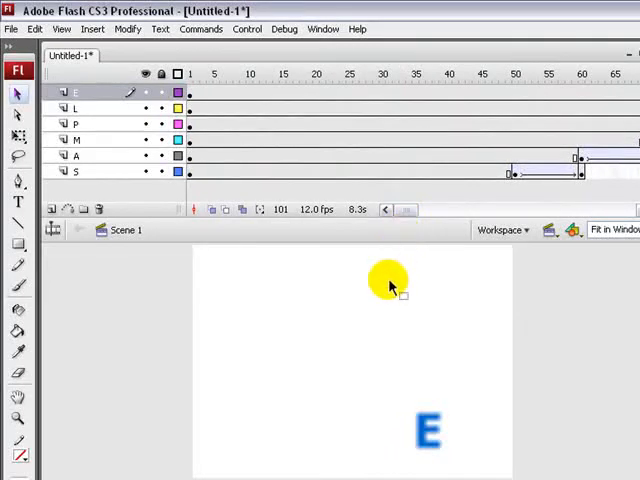
Run File > Publish Preview > Flash to play the SAMPLE animation
left_click(12, 28)
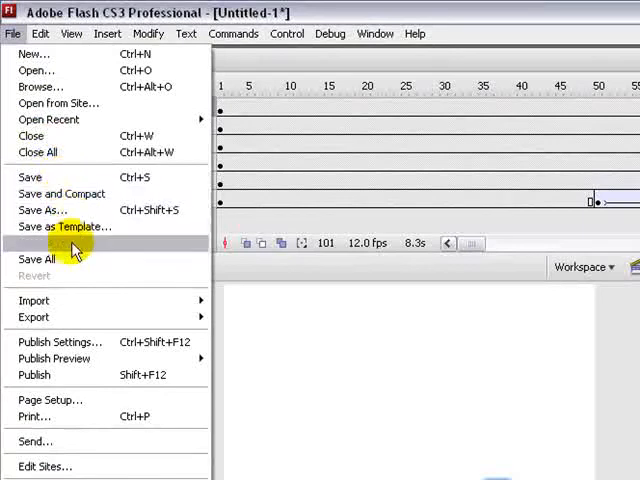
mouse_move(70, 358)
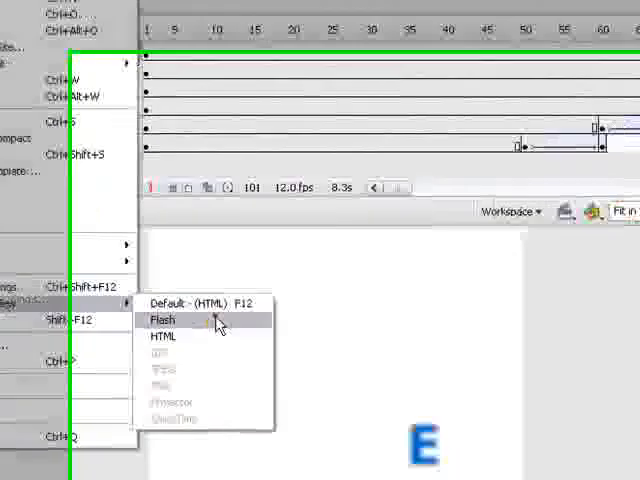
left_click(164, 320)
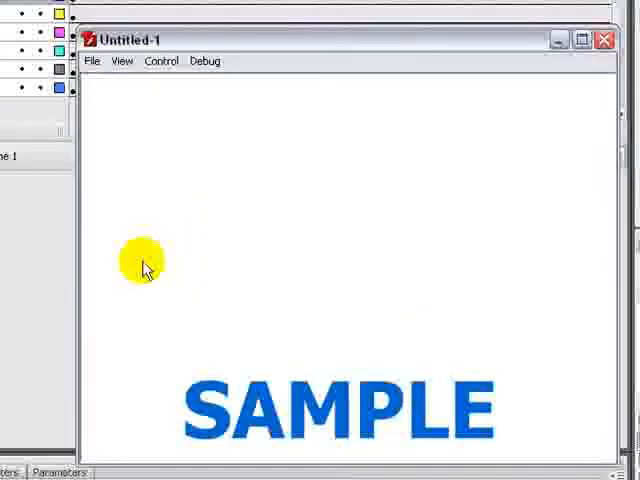